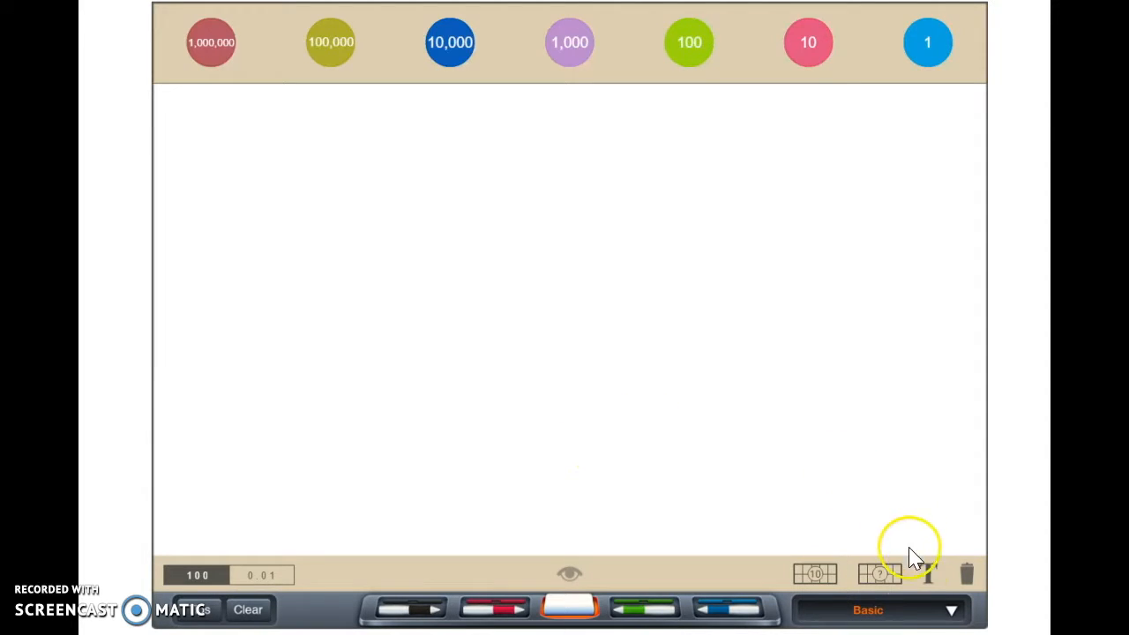
Step: Switch the mode to Place Value Chart
click(877, 609)
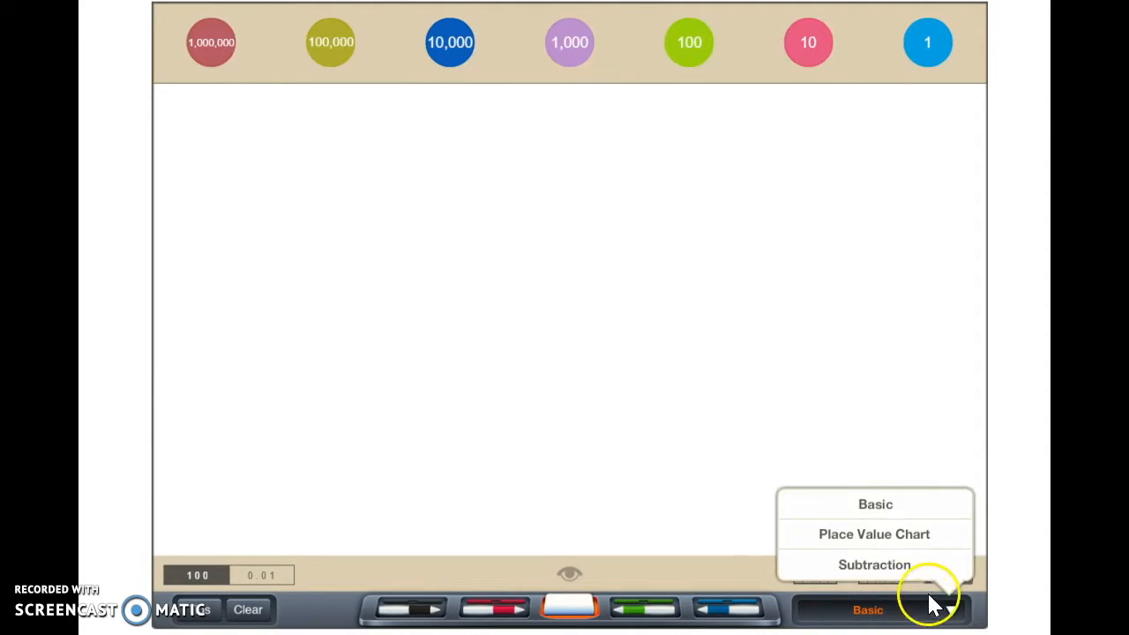
mouse_move(917, 542)
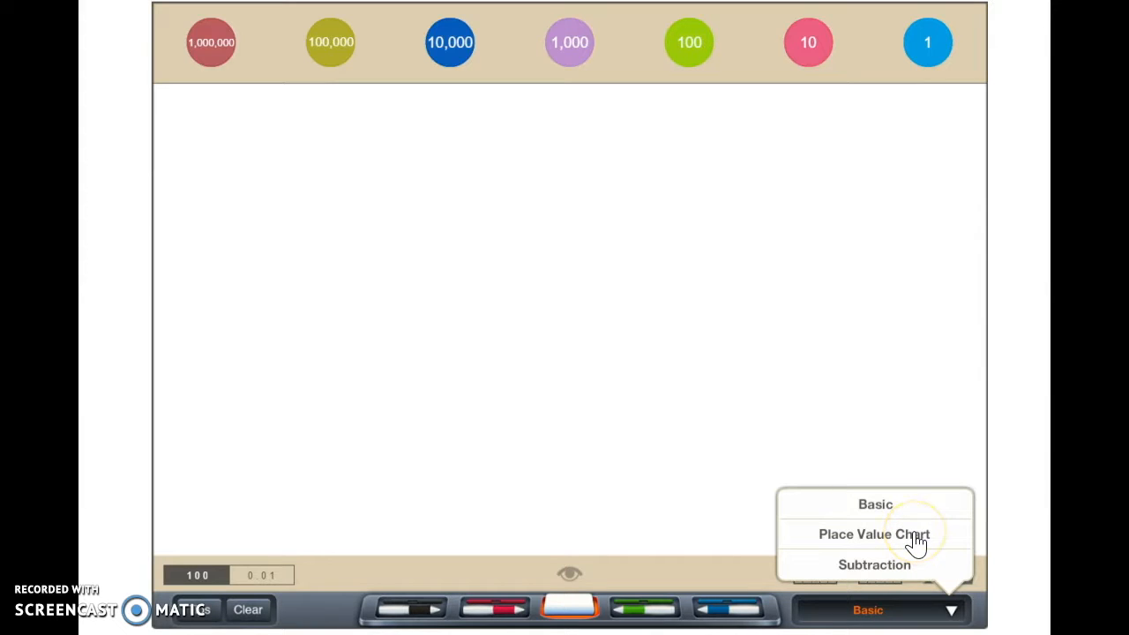
click(873, 533)
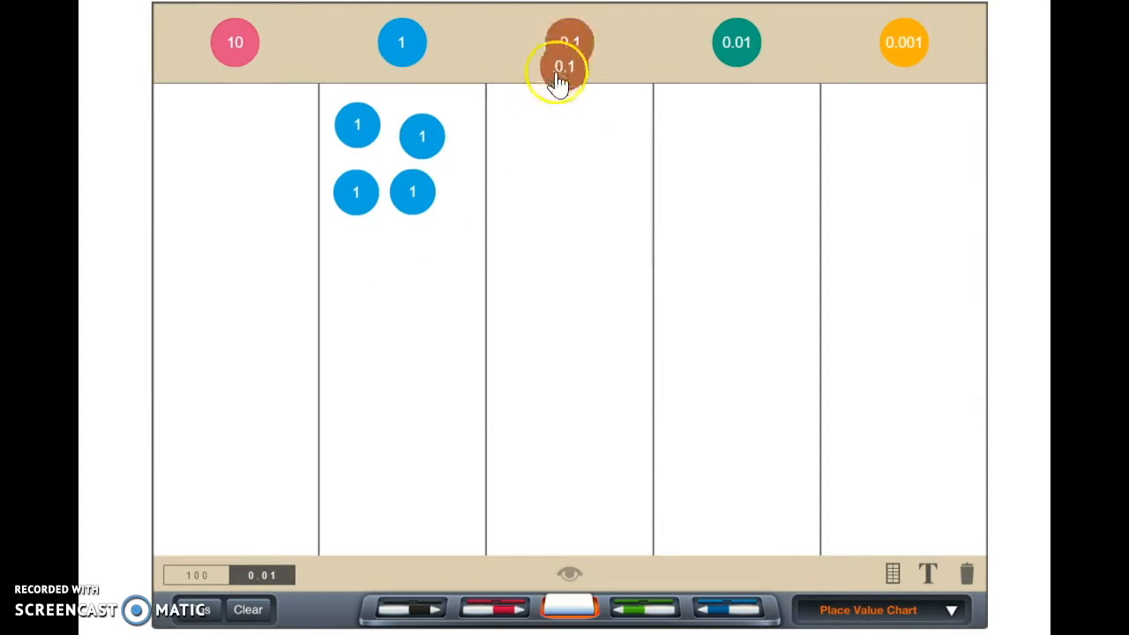
Step: Place 0.1 chips in the tenths column and add a 0.01 chip to hundredths
drag(564, 66, 528, 128)
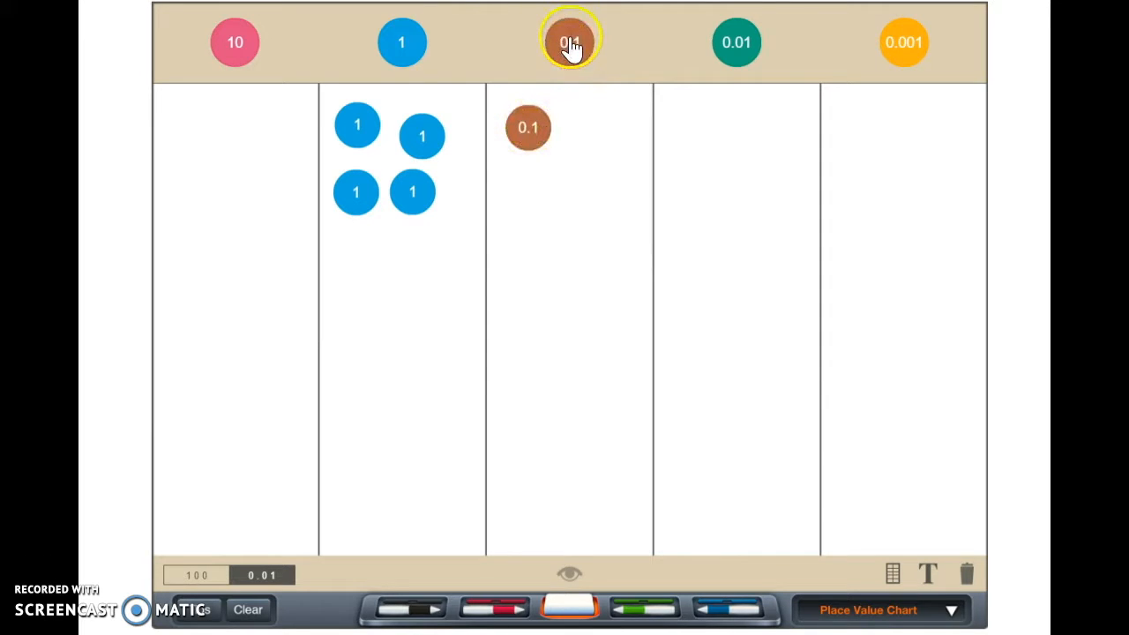
click(570, 41)
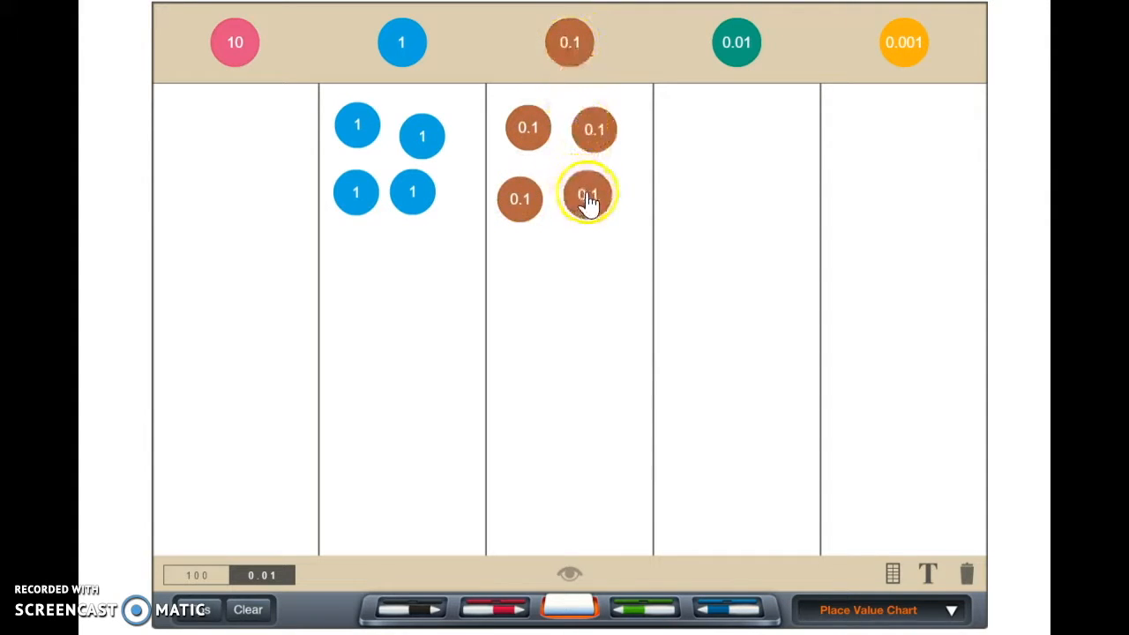
drag(586, 194, 540, 119)
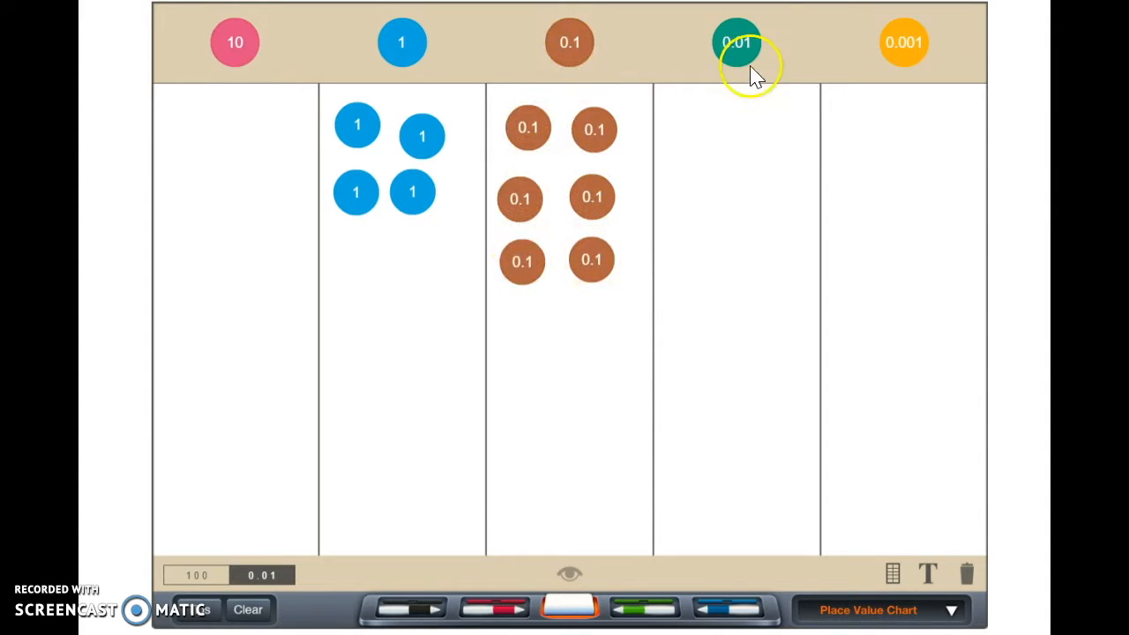
click(737, 41)
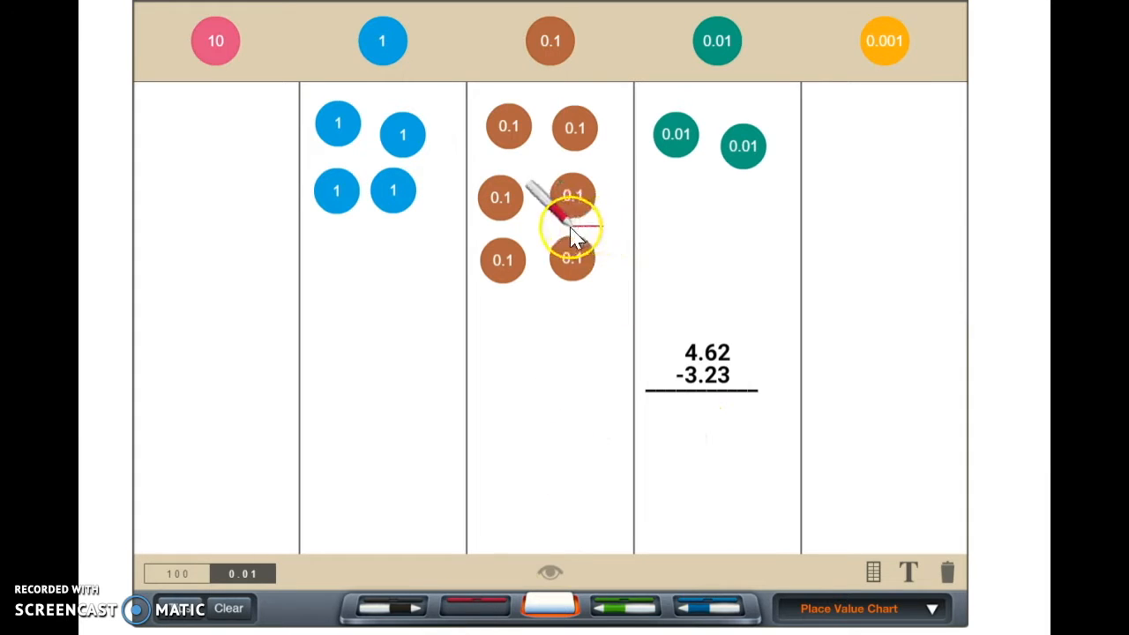
Step: Drag one 0.1 chip out of the tenths column to regroup it
drag(574, 221, 573, 264)
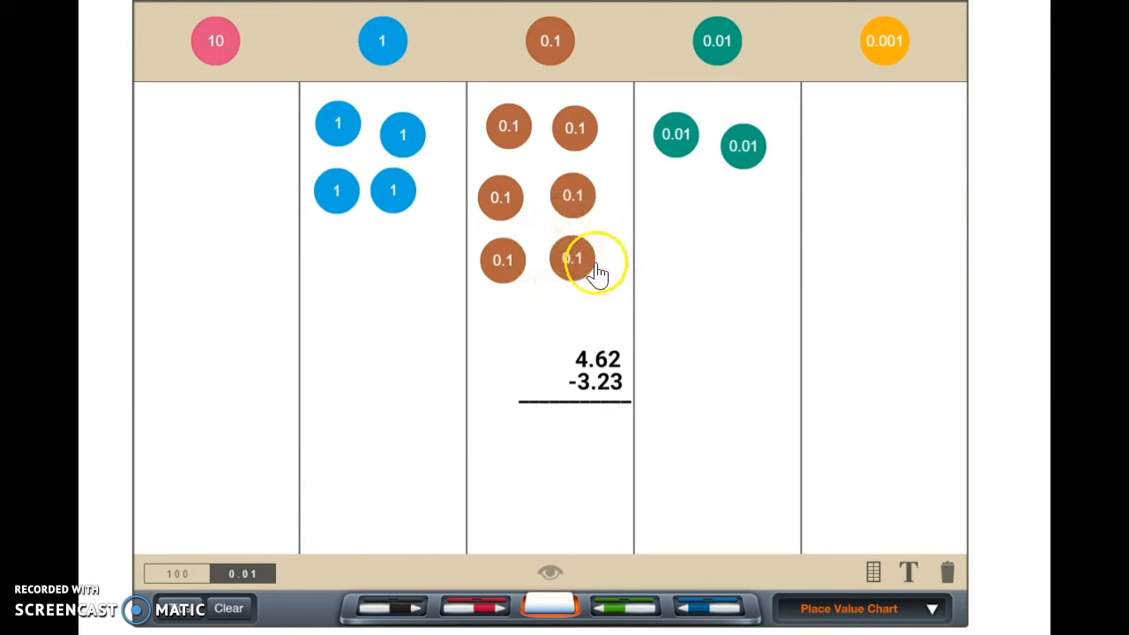
drag(573, 259, 604, 253)
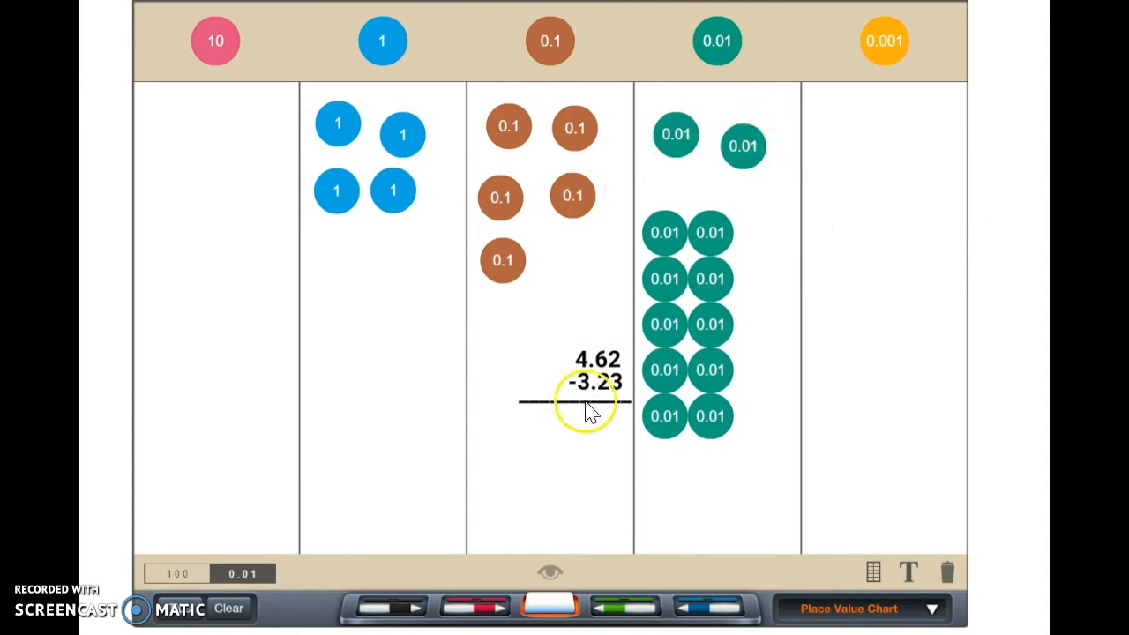
mouse_move(614, 88)
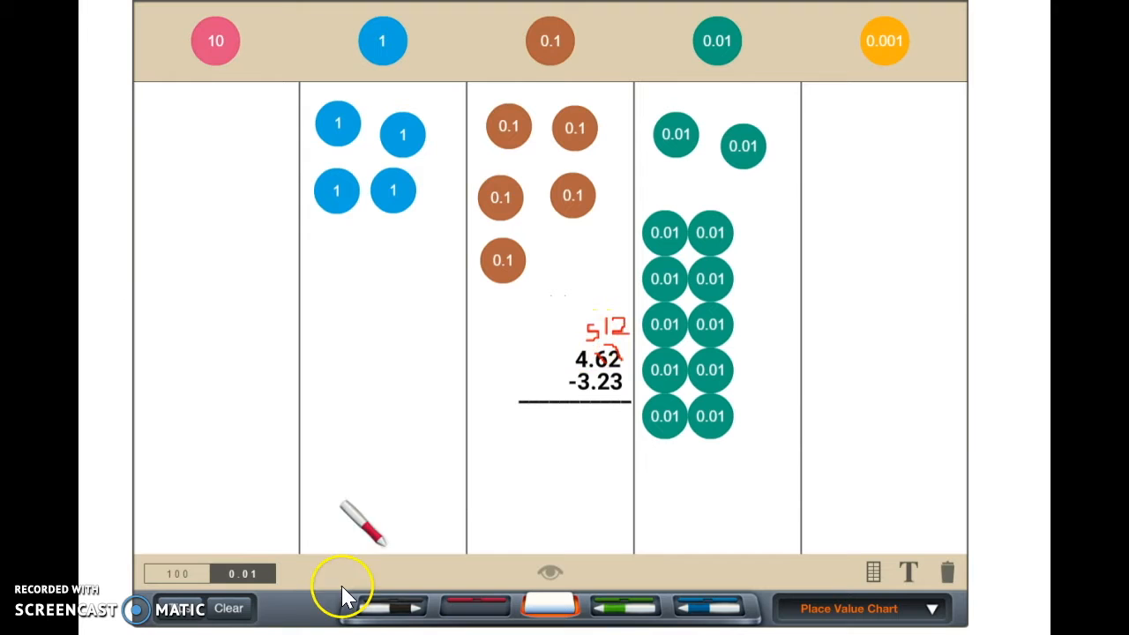
mouse_move(322, 490)
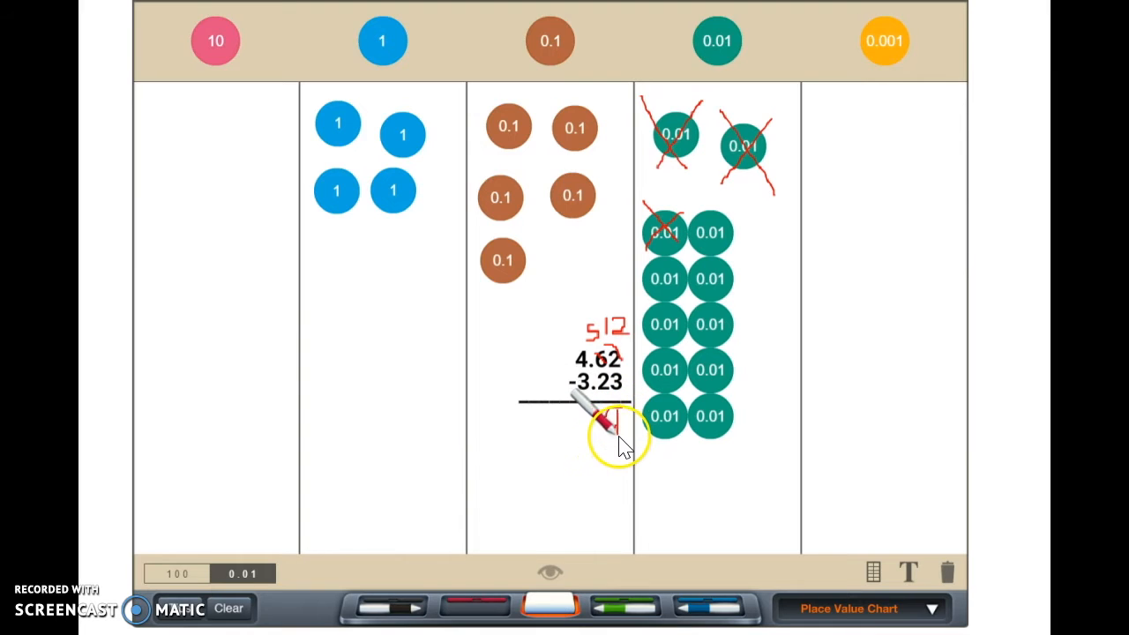
Step: Write 9 in red as the answer's hundredths digit
drag(608, 418, 617, 432)
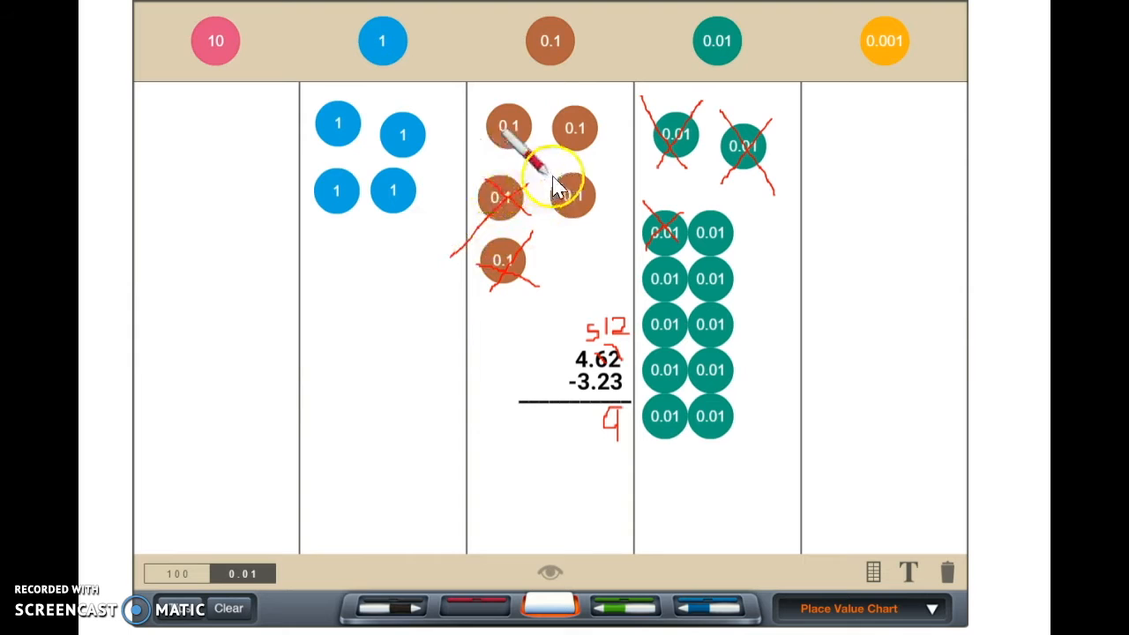
mouse_move(538, 388)
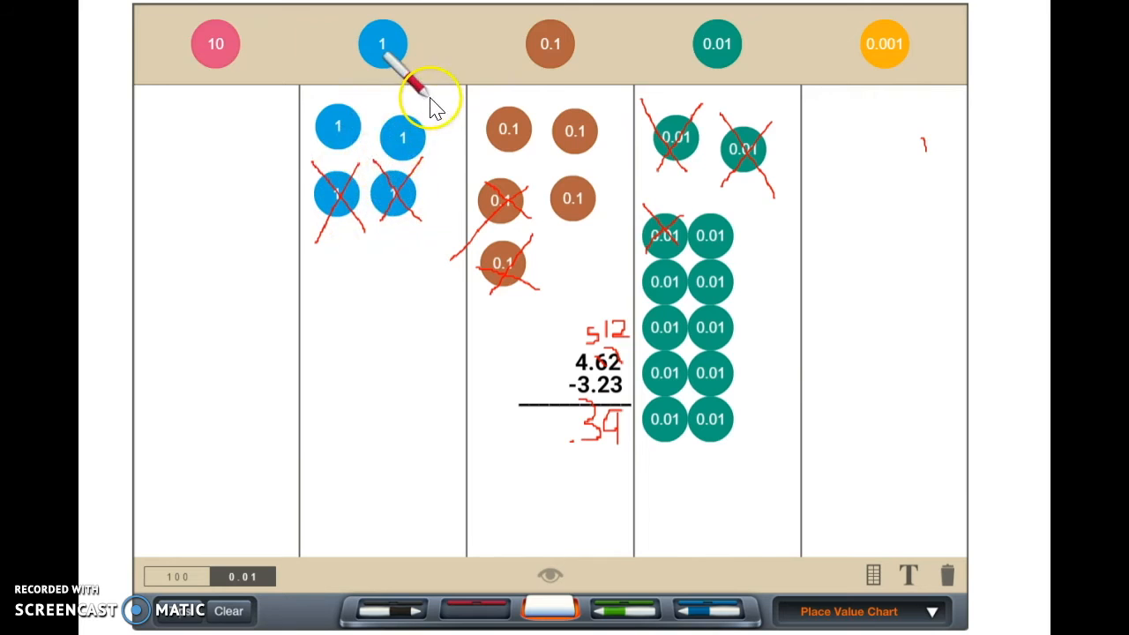
Step: Cross out another 1 chip with the red marker
drag(432, 97, 388, 123)
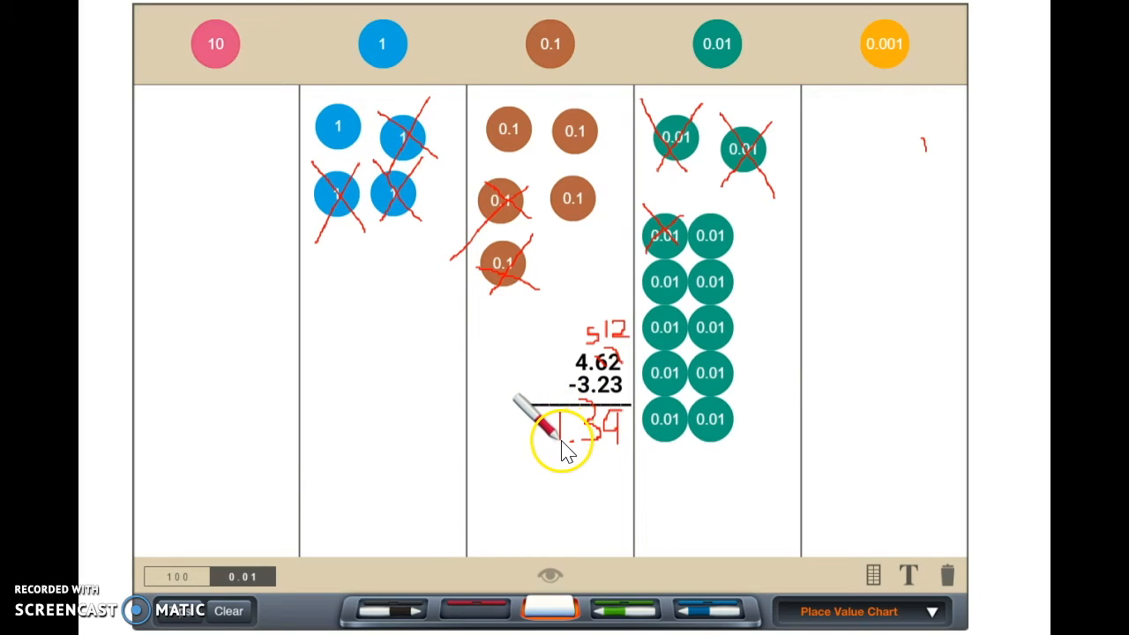
mouse_move(512, 427)
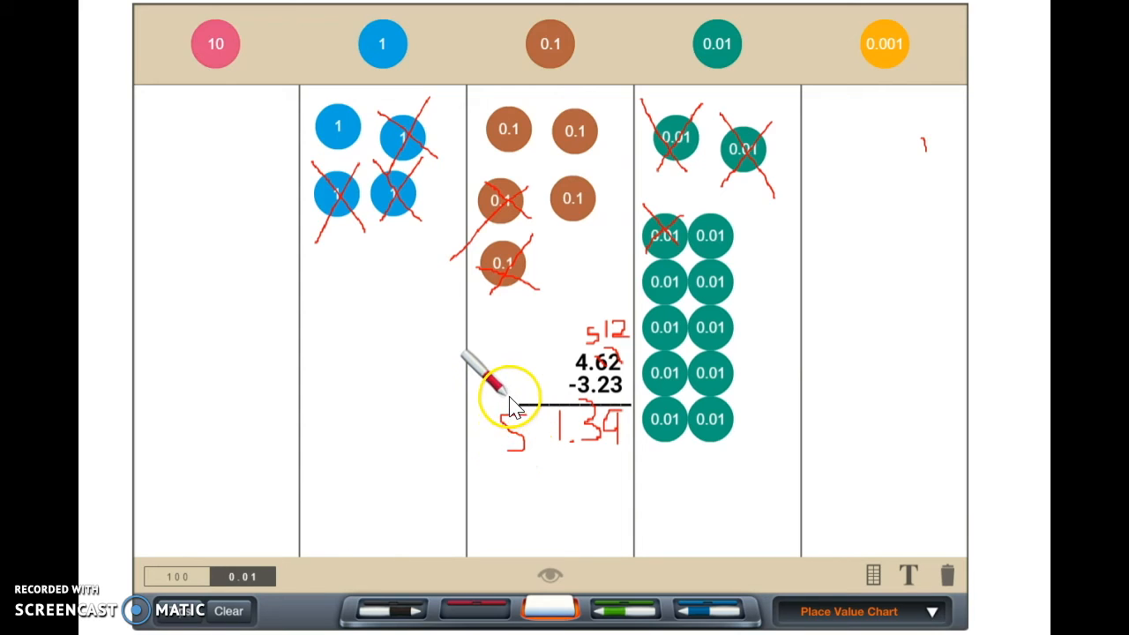
mouse_move(379, 498)
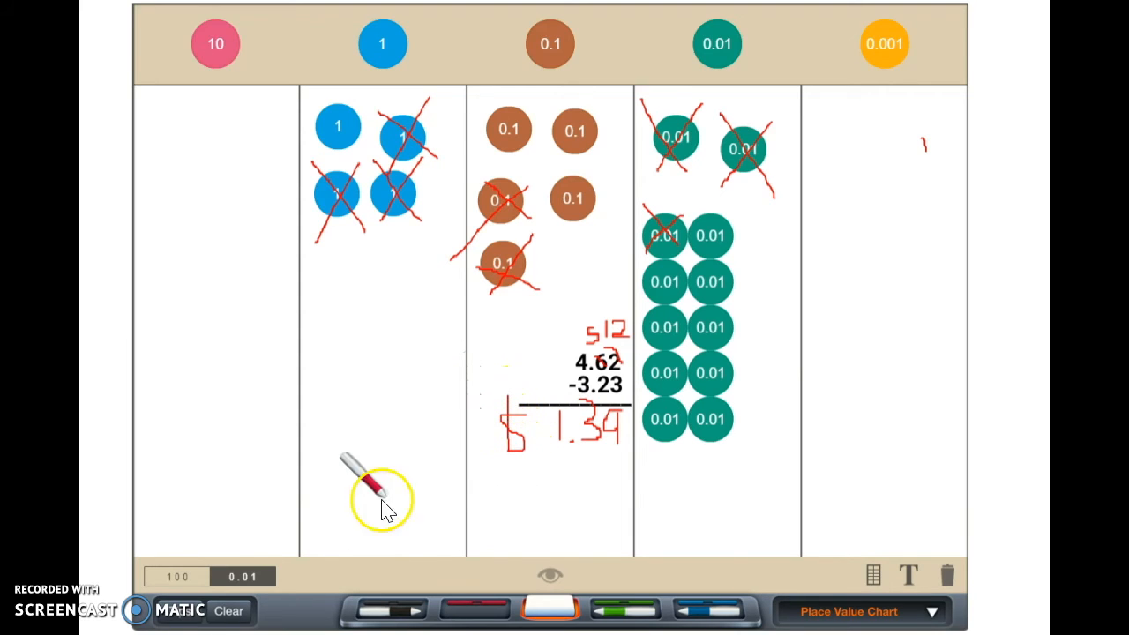